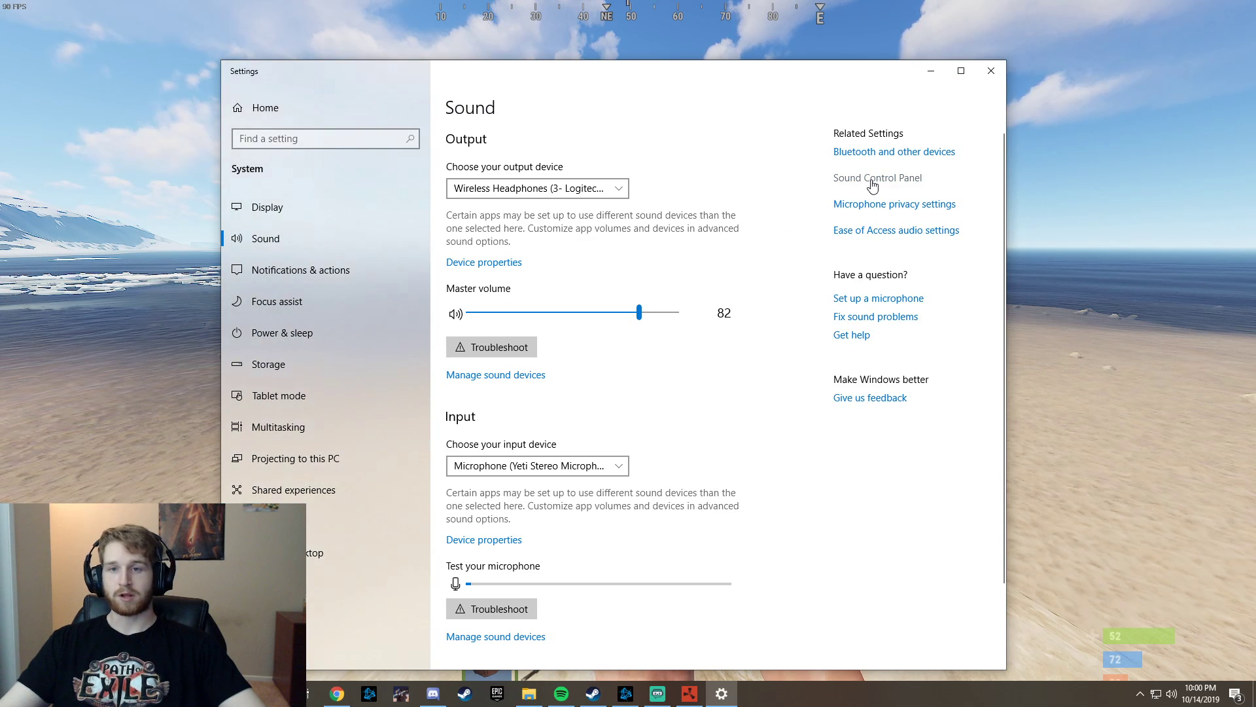
# Step: Open the classic Sound control panel from the Sound settings page
pyautogui.click(877, 177)
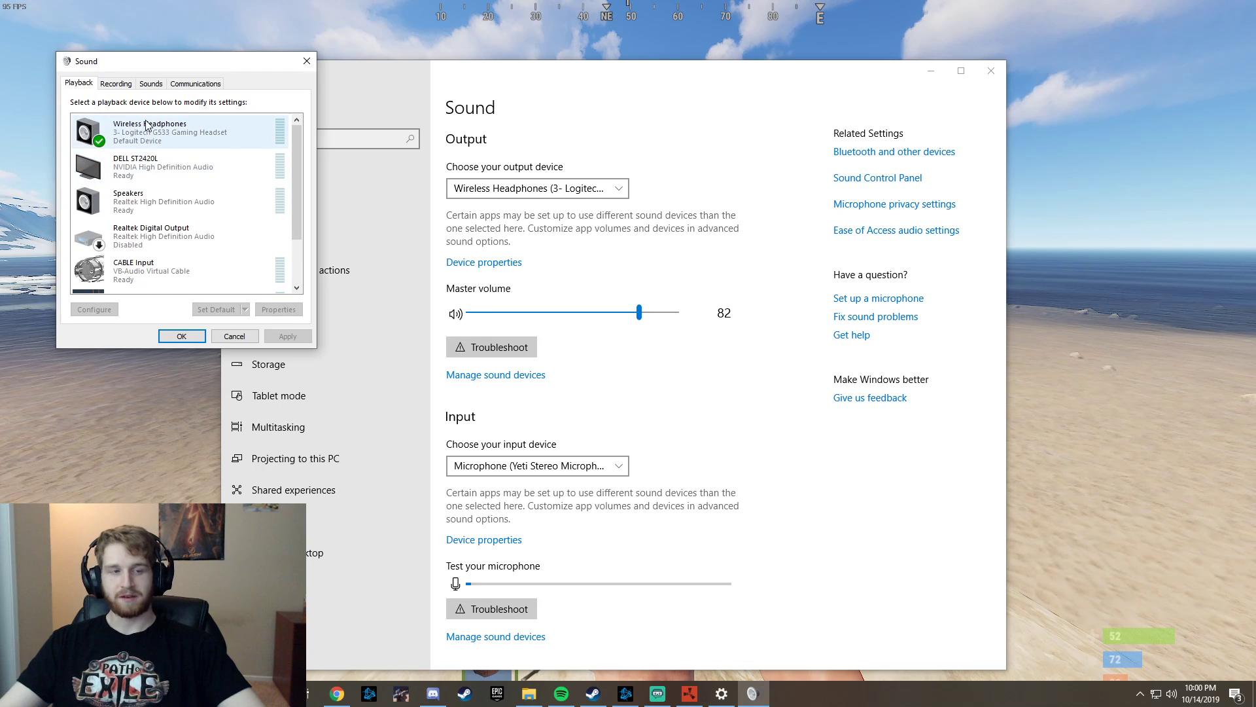
# Step: Switch to the Recording devices list and review which inputs are disabled
pyautogui.click(164, 166)
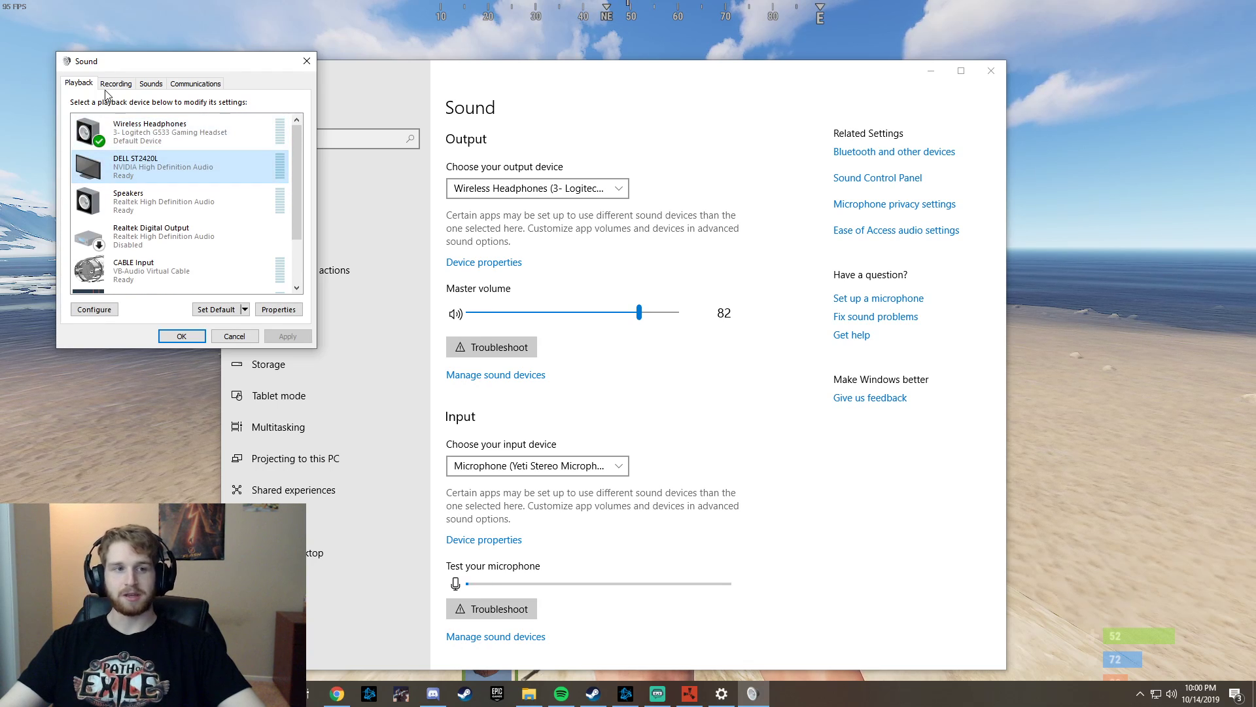
pyautogui.click(116, 84)
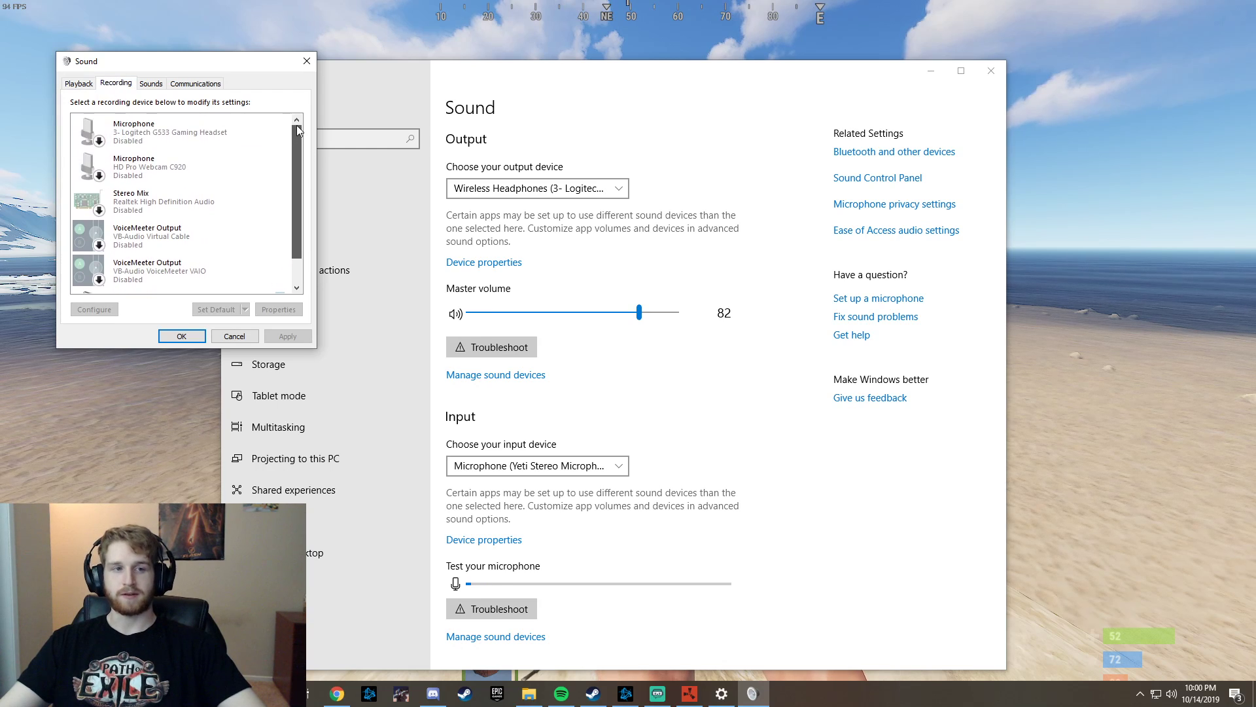
pyautogui.scroll(-3)
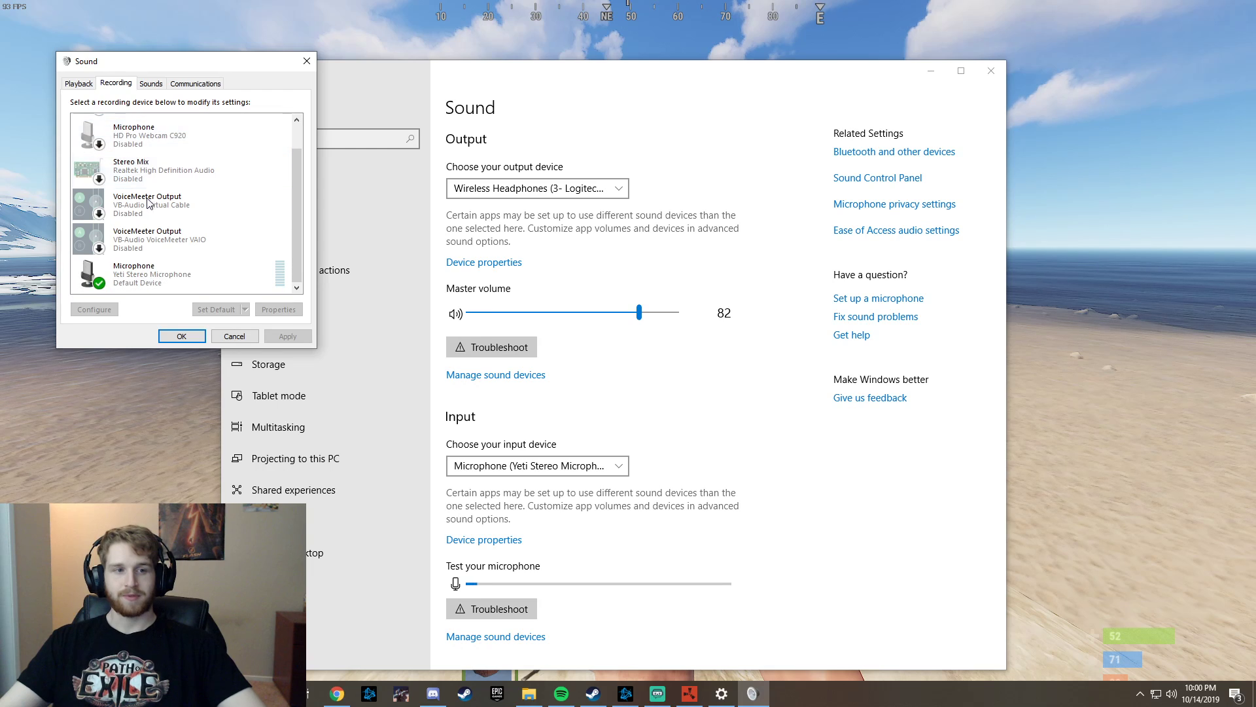
pyautogui.scroll(3)
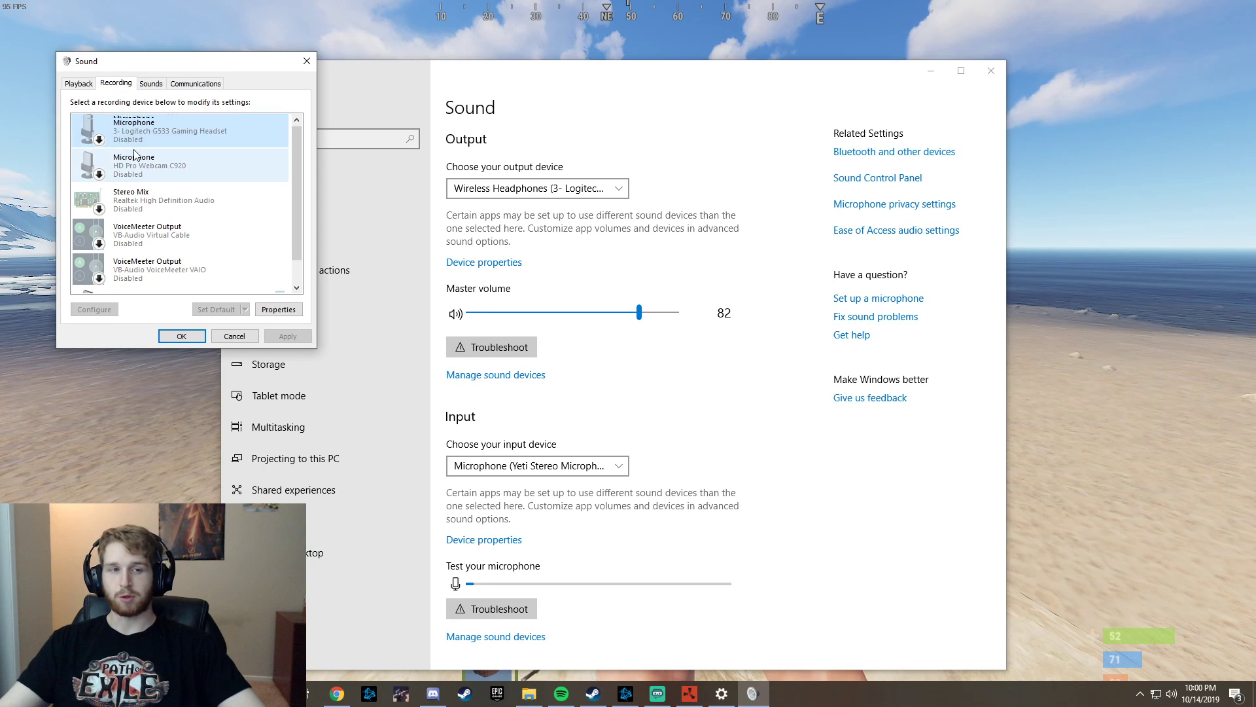
pyautogui.scroll(-3)
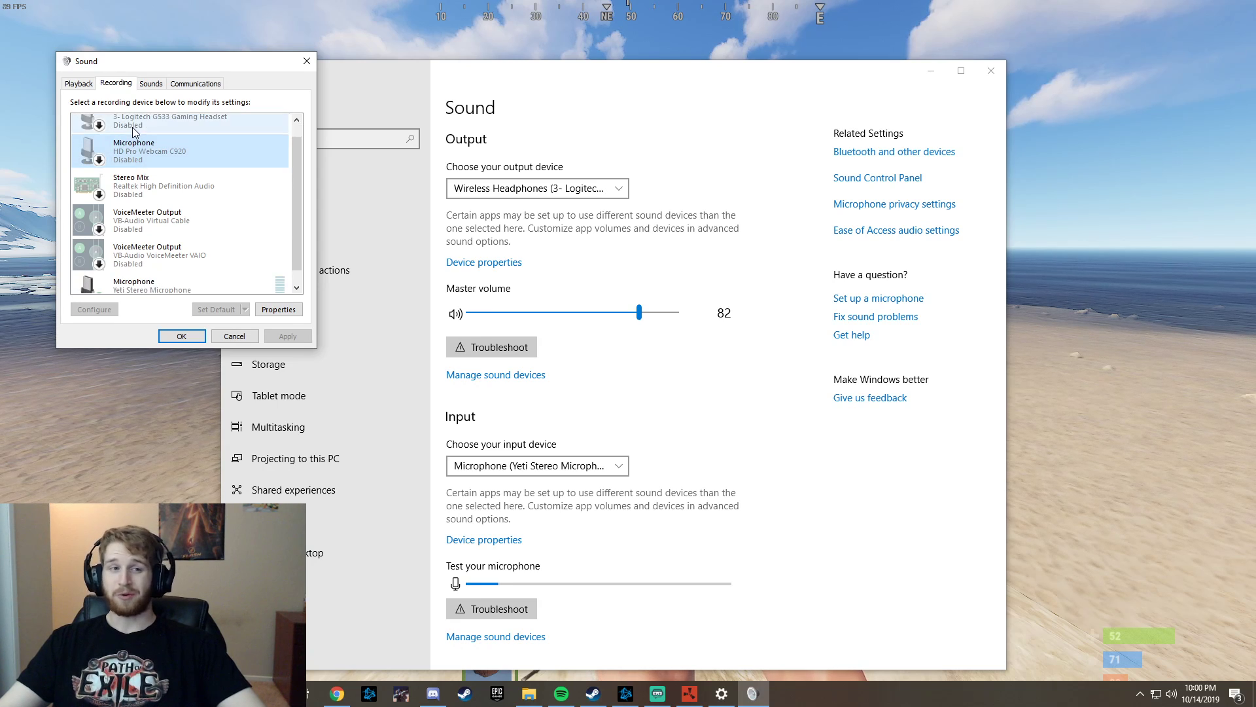
pyautogui.scroll(-3)
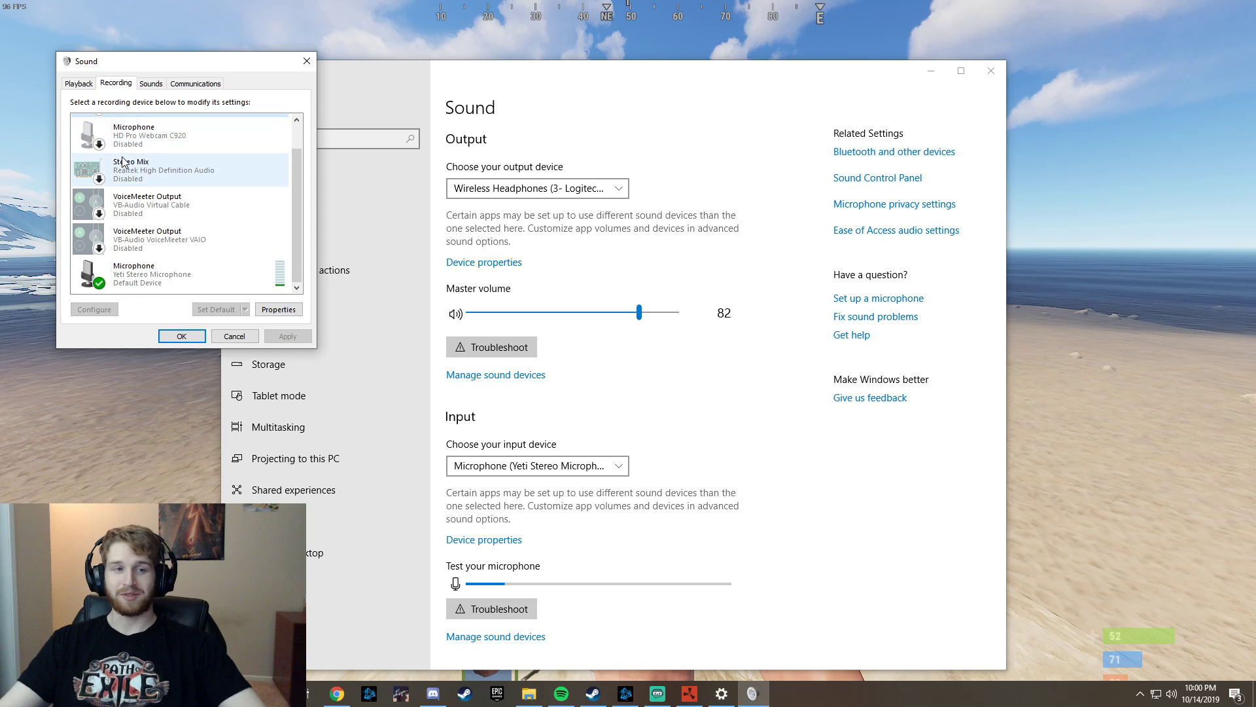
pyautogui.scroll(3)
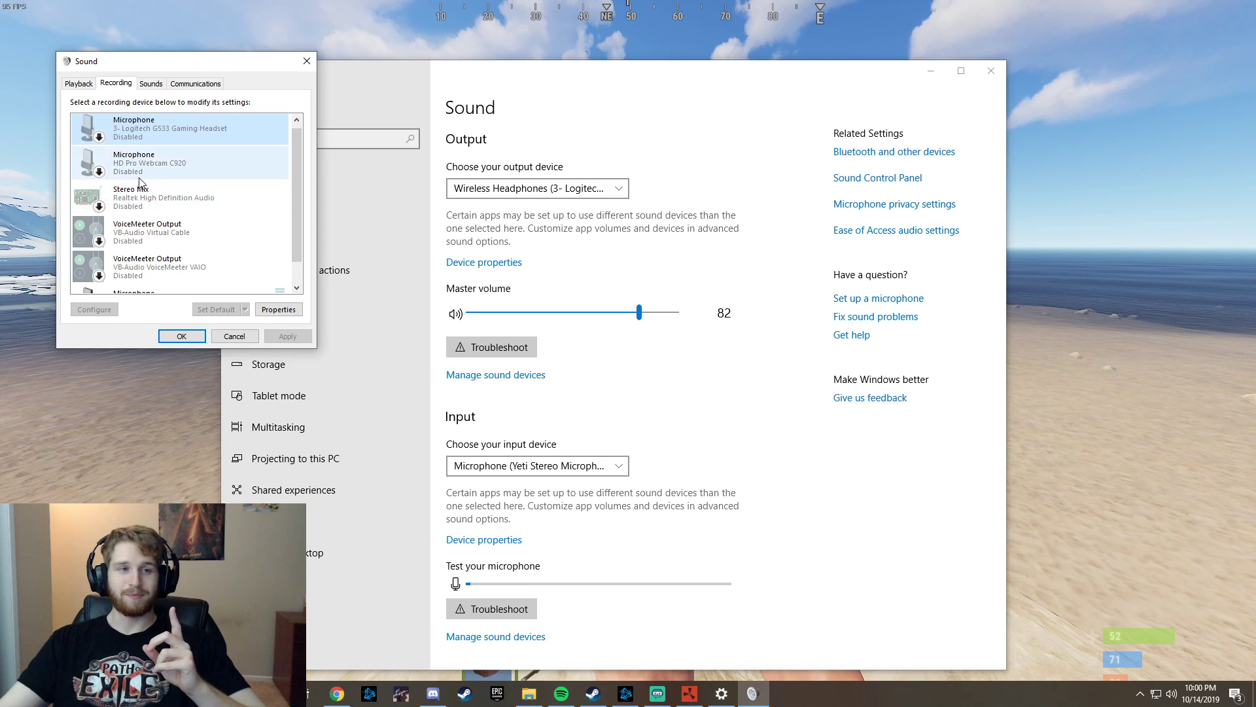
# Step: Select the disabled Stereo Mix device and check the rest of the list
pyautogui.click(185, 200)
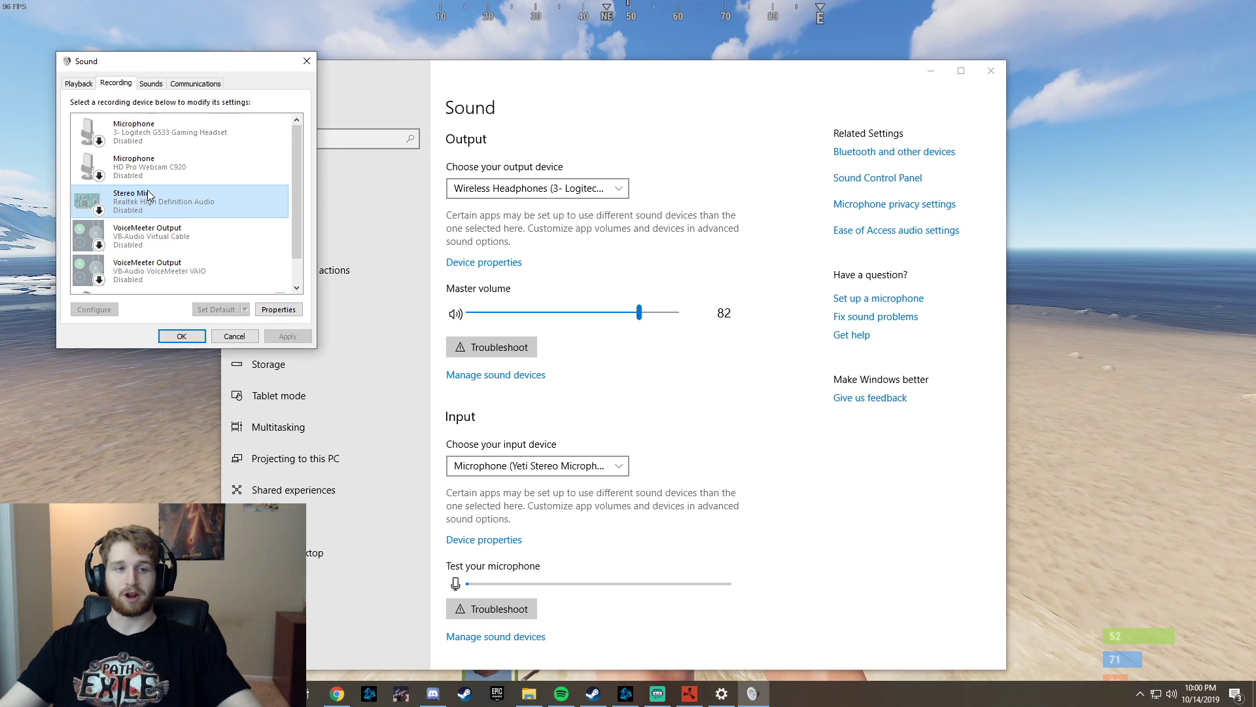
pyautogui.scroll(-3)
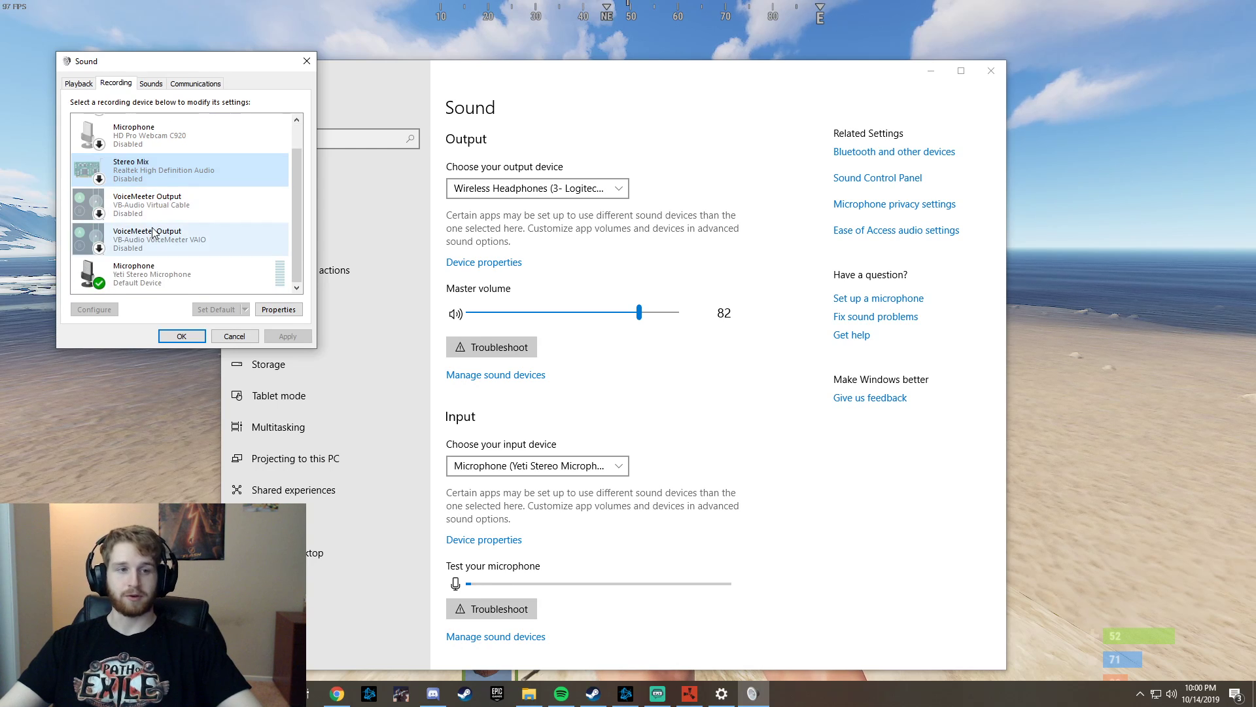
pyautogui.scroll(3)
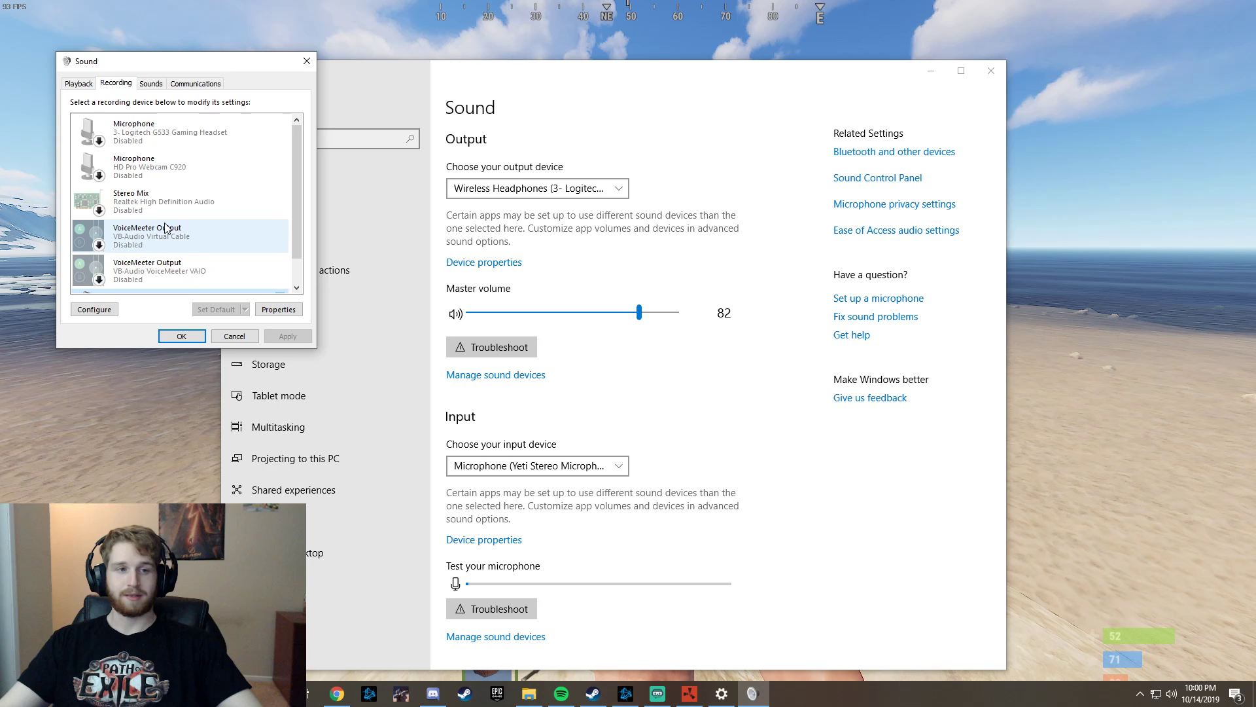
# Step: Open the Yeti microphone's properties and view its Listen settings
pyautogui.rightClick(200, 272)
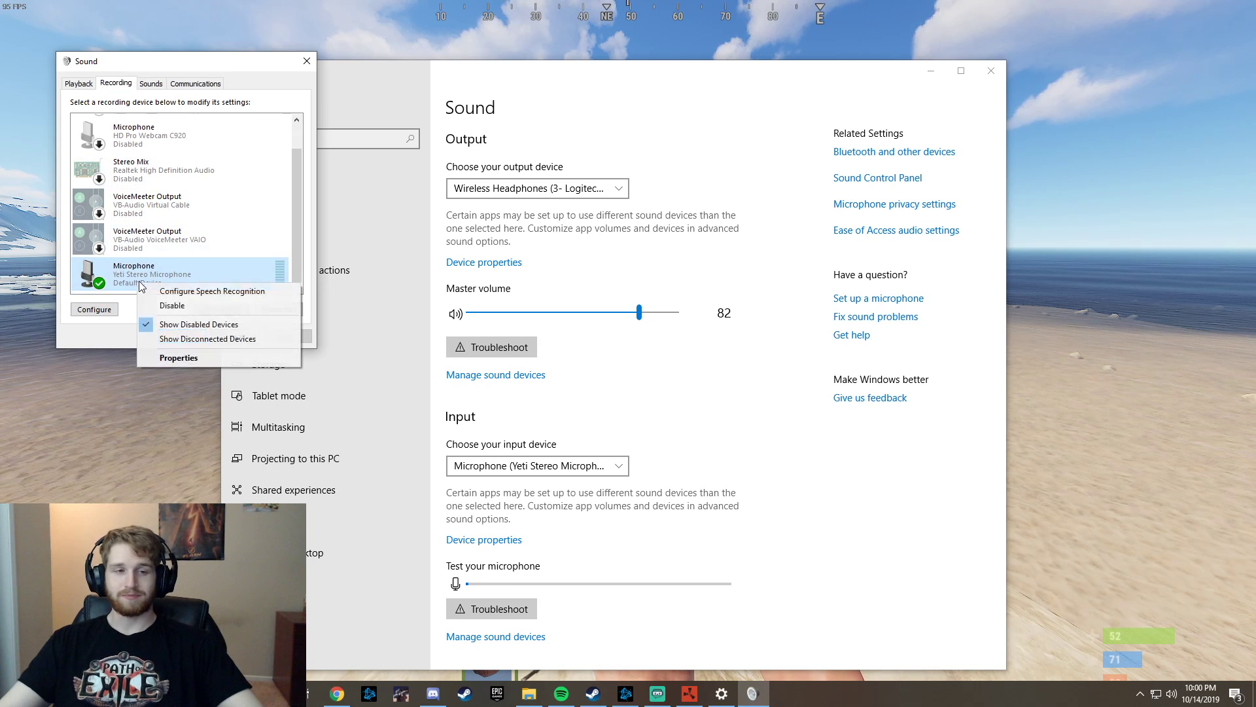
pyautogui.click(179, 357)
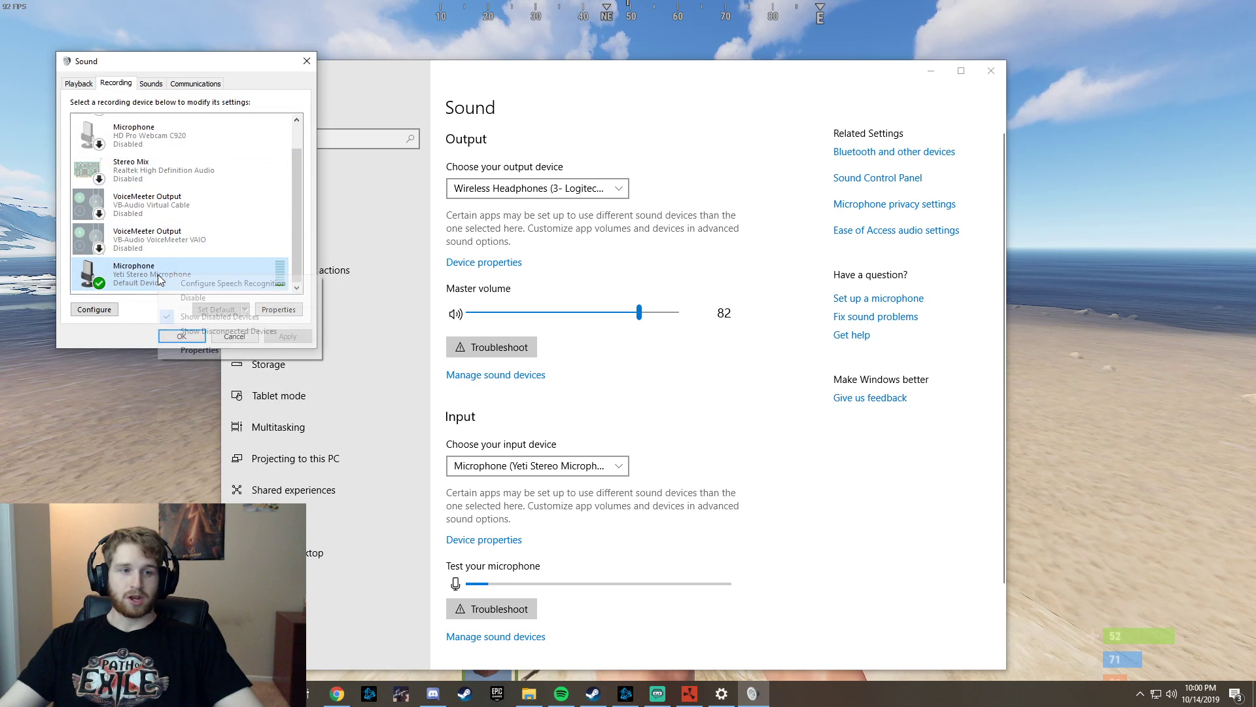
pyautogui.click(277, 309)
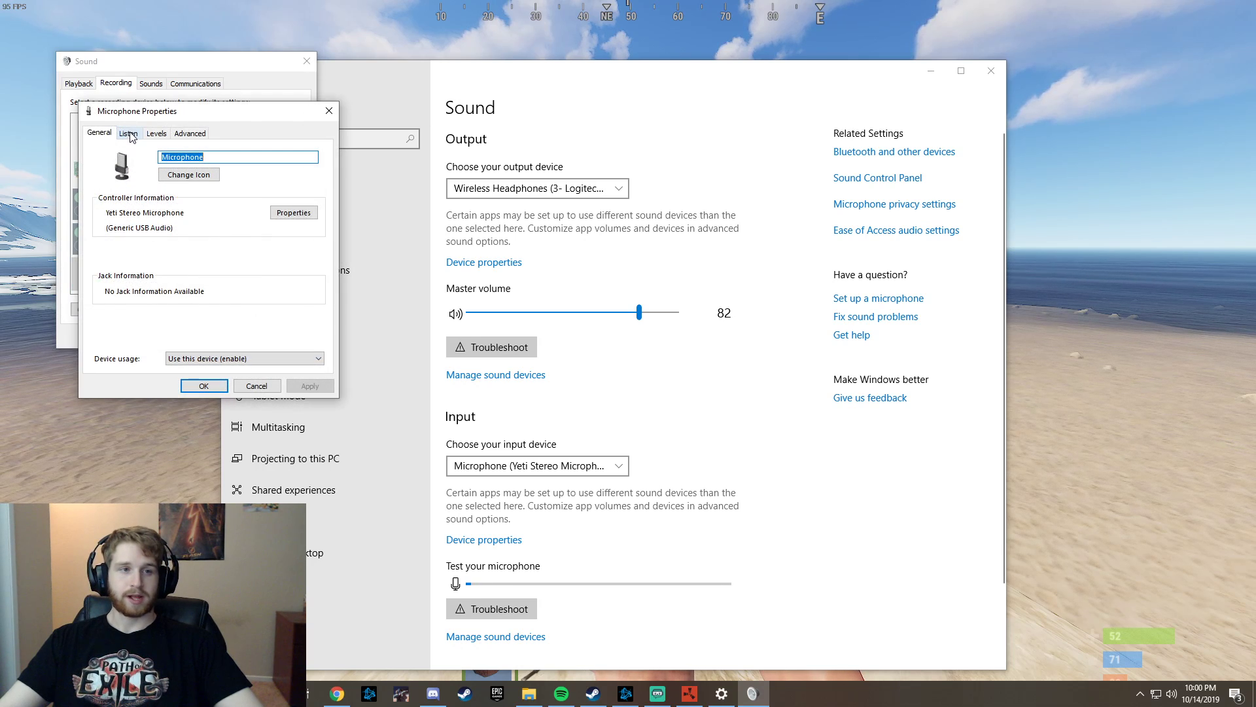
pyautogui.click(129, 134)
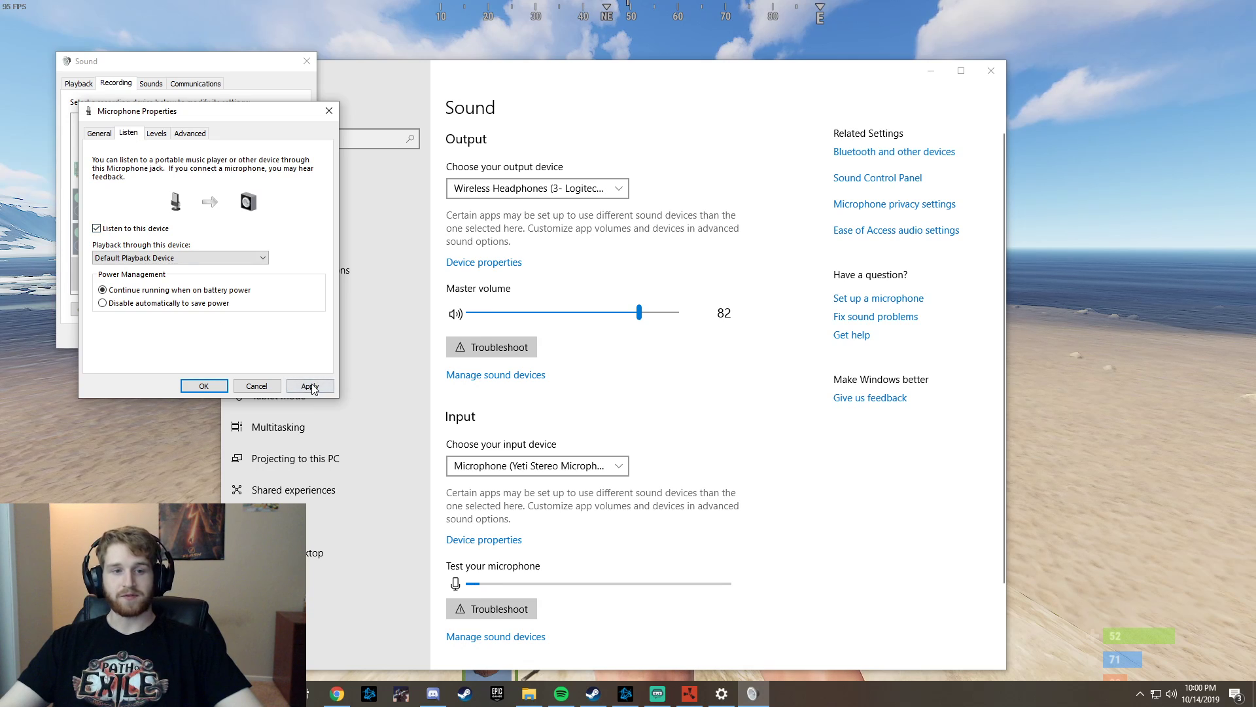
pyautogui.click(309, 385)
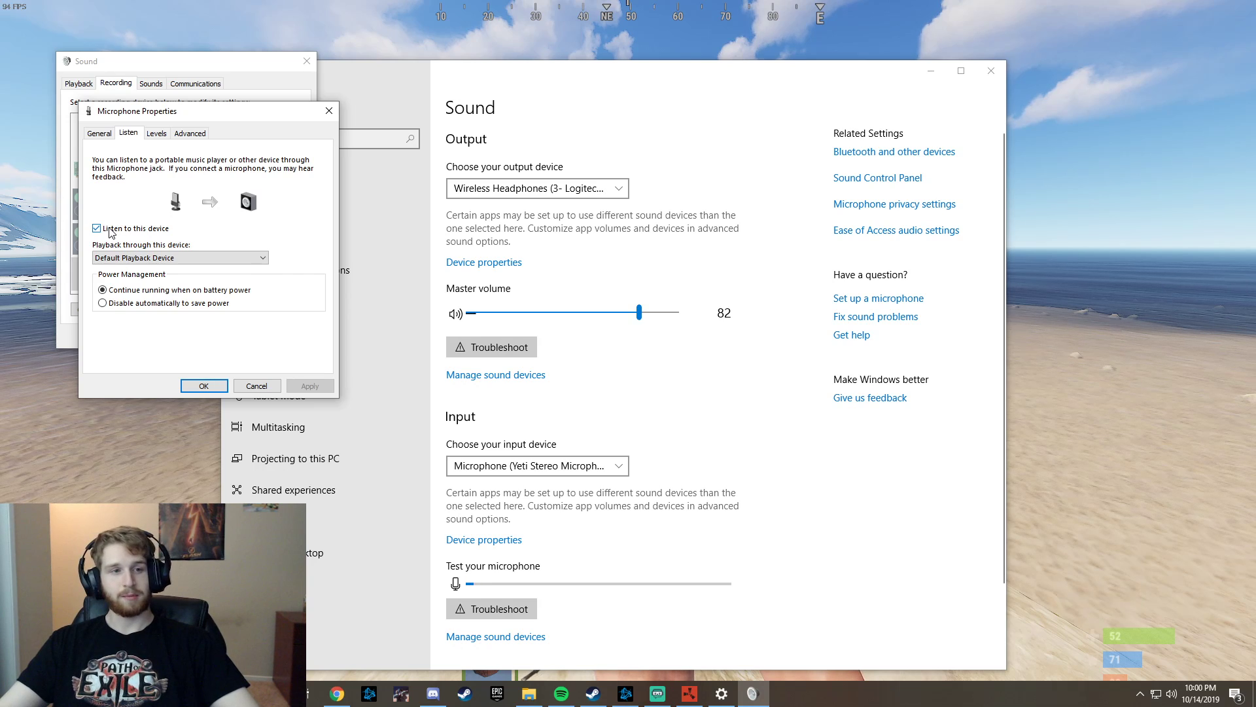
# Step: Turn off 'Listen to this device' for the Yeti microphone and close its properties
pyautogui.click(96, 228)
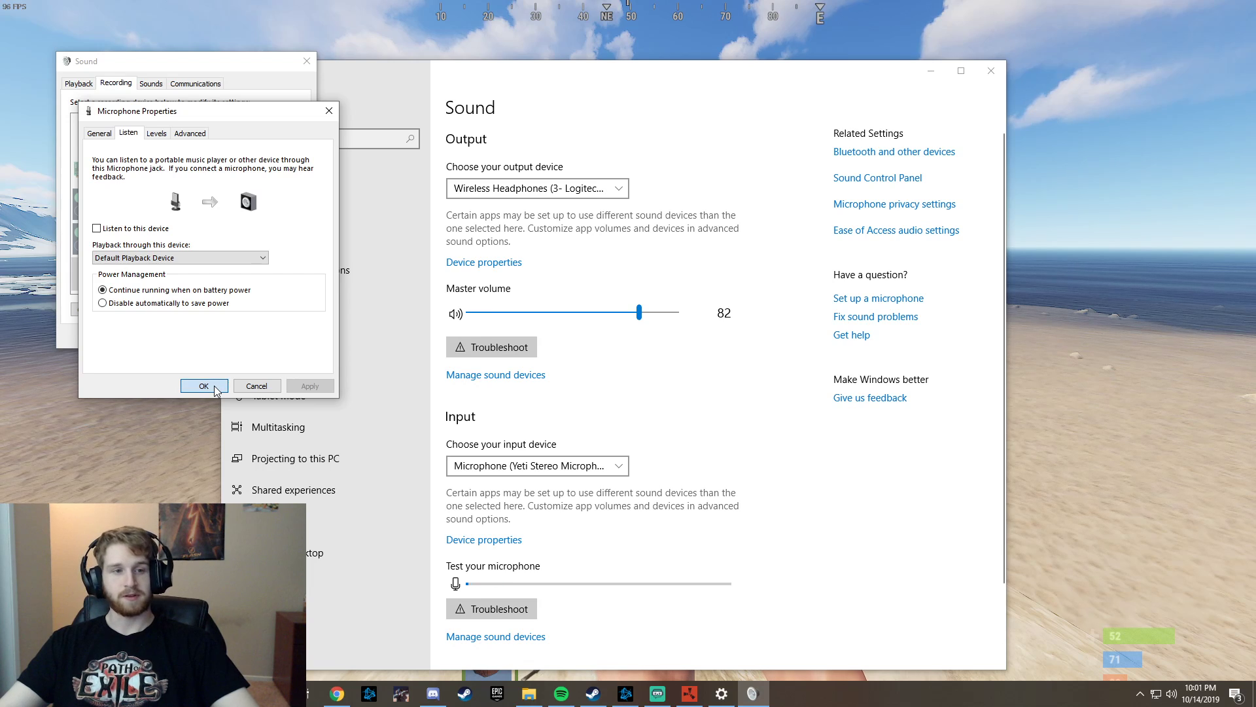
pyautogui.click(204, 385)
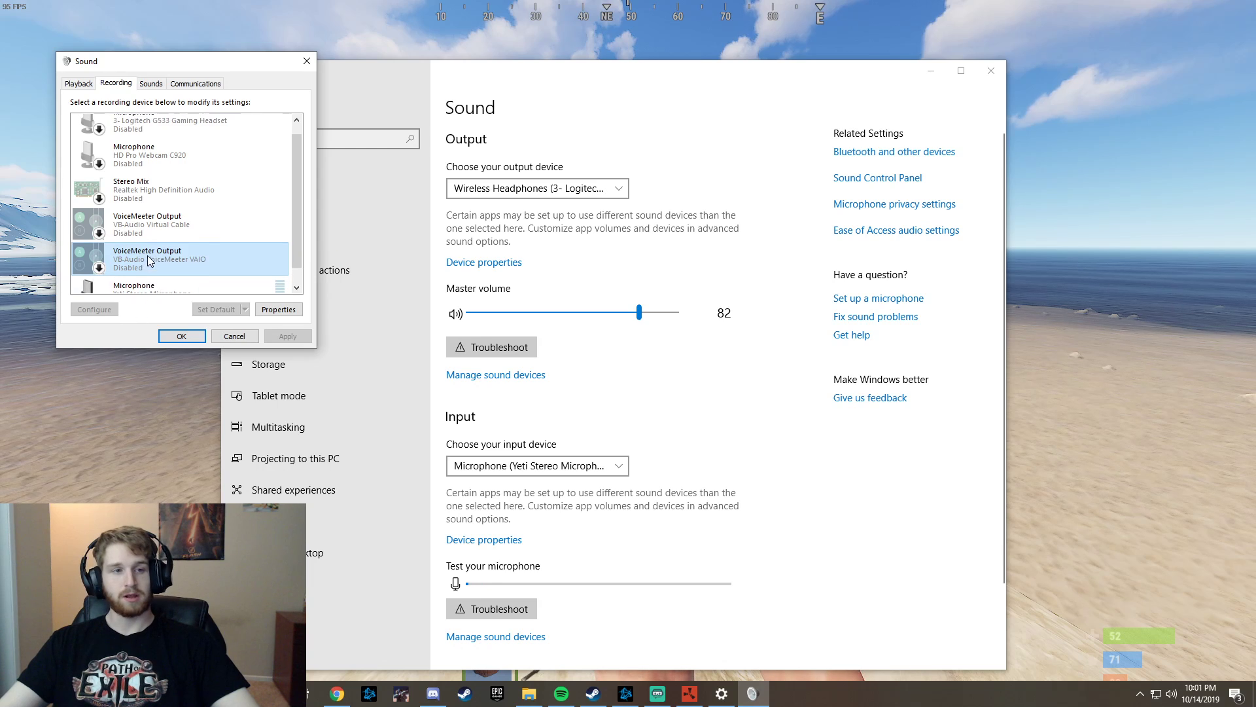
# Step: Keep the Yeti Stereo Microphone as default and close the Sound dialog
pyautogui.click(159, 273)
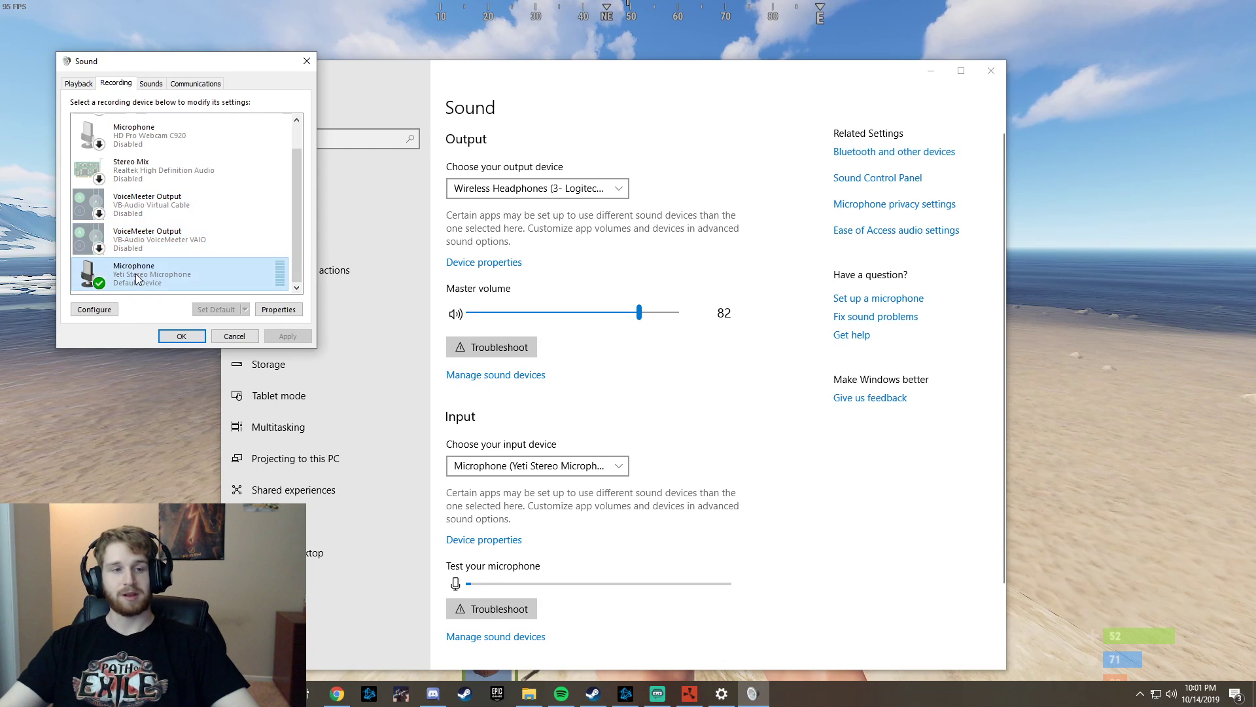
pyautogui.click(160, 204)
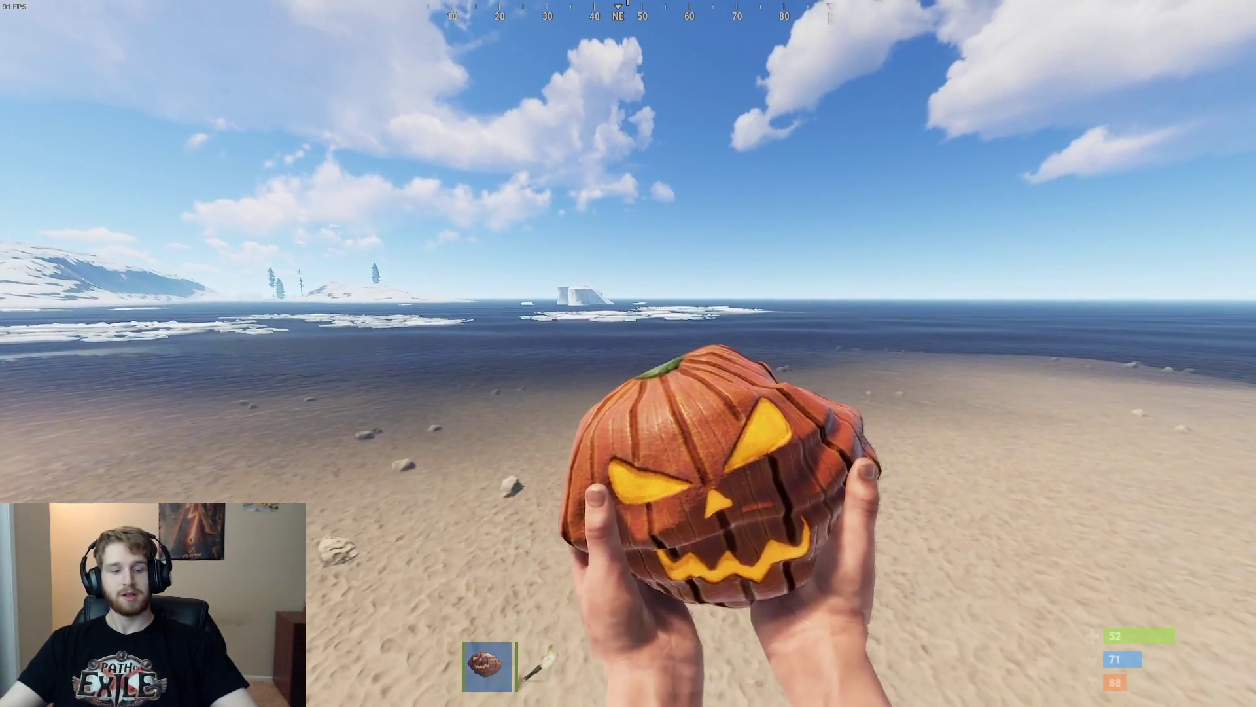
# Step: Back in Rust, bring up the Steam overlay and its settings
pyautogui.press('shift+tab')
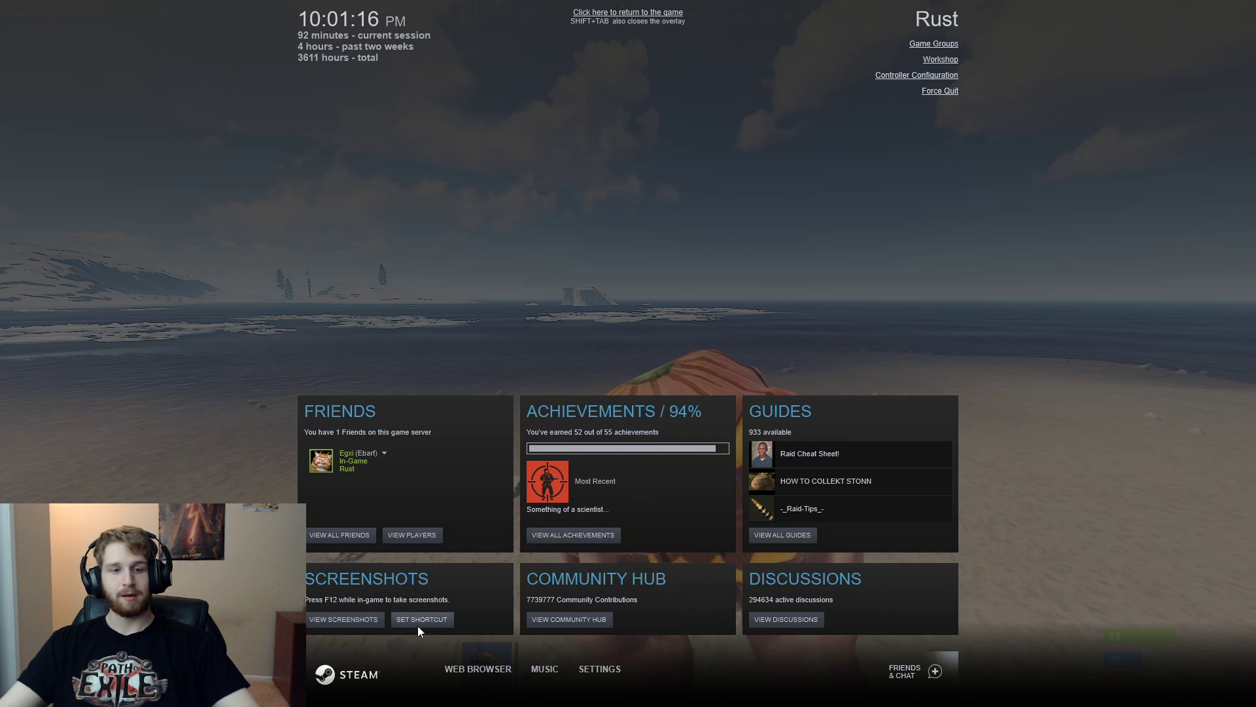
pyautogui.moveTo(478, 668)
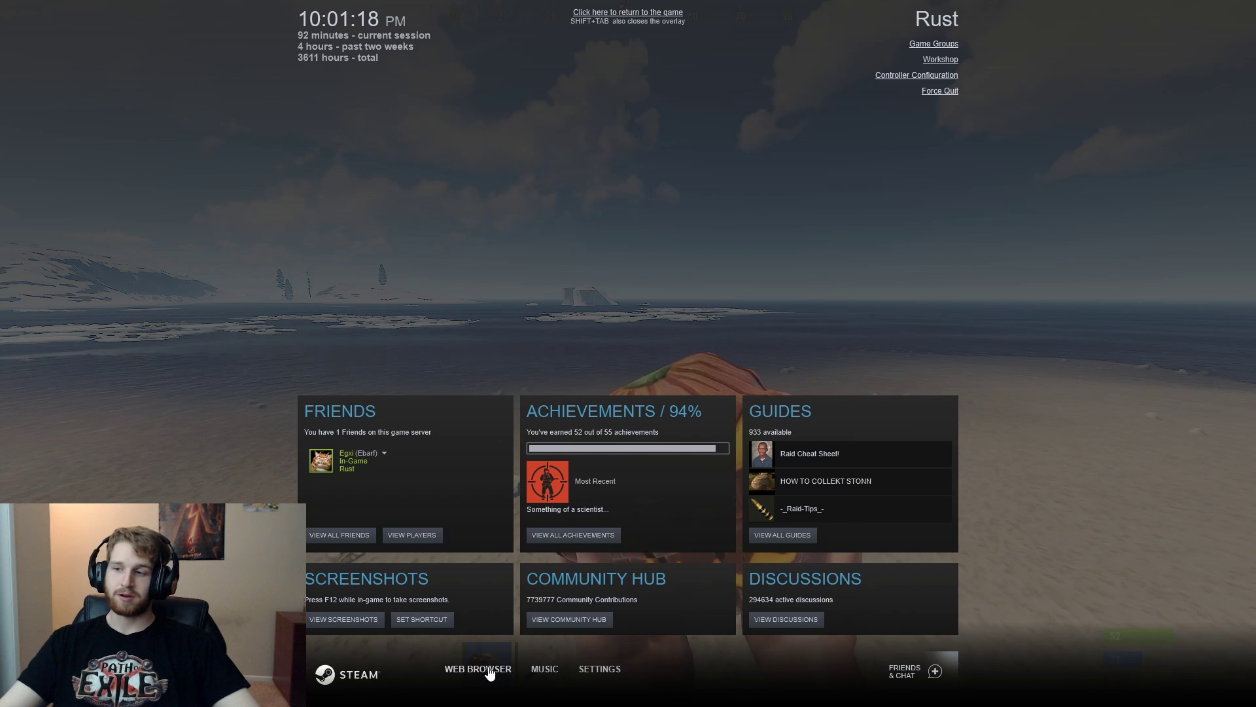
pyautogui.moveTo(598, 675)
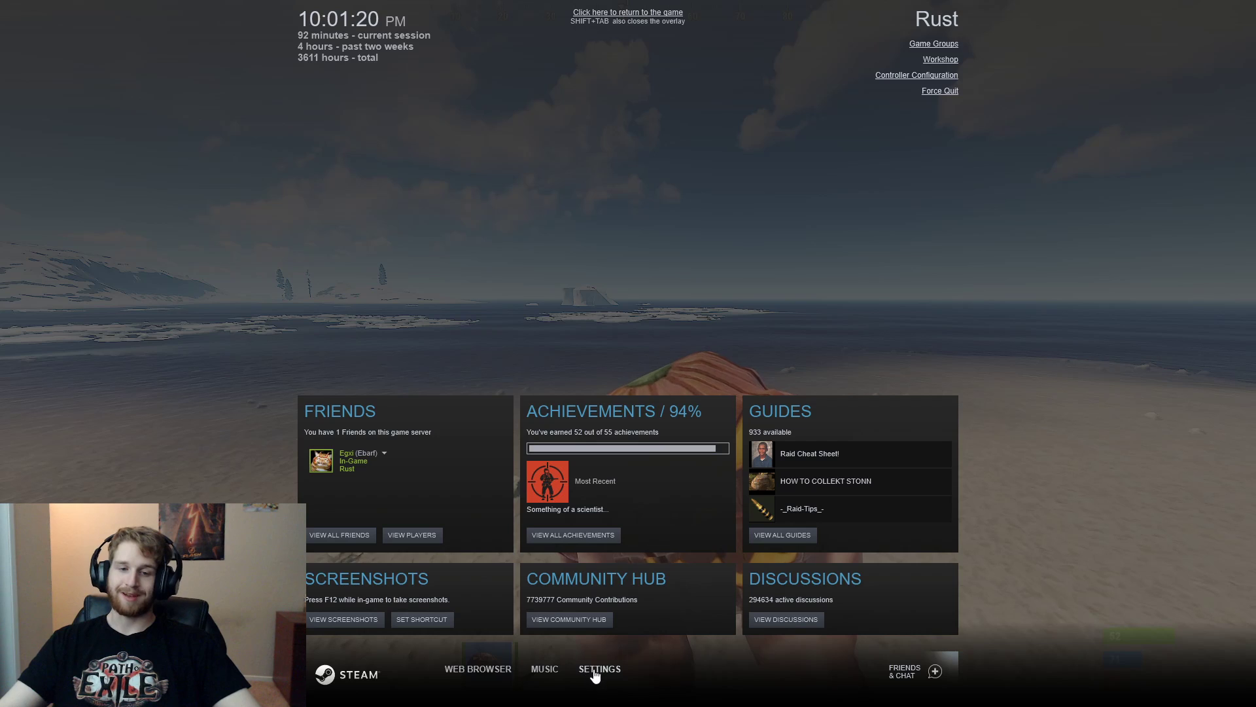
pyautogui.click(597, 669)
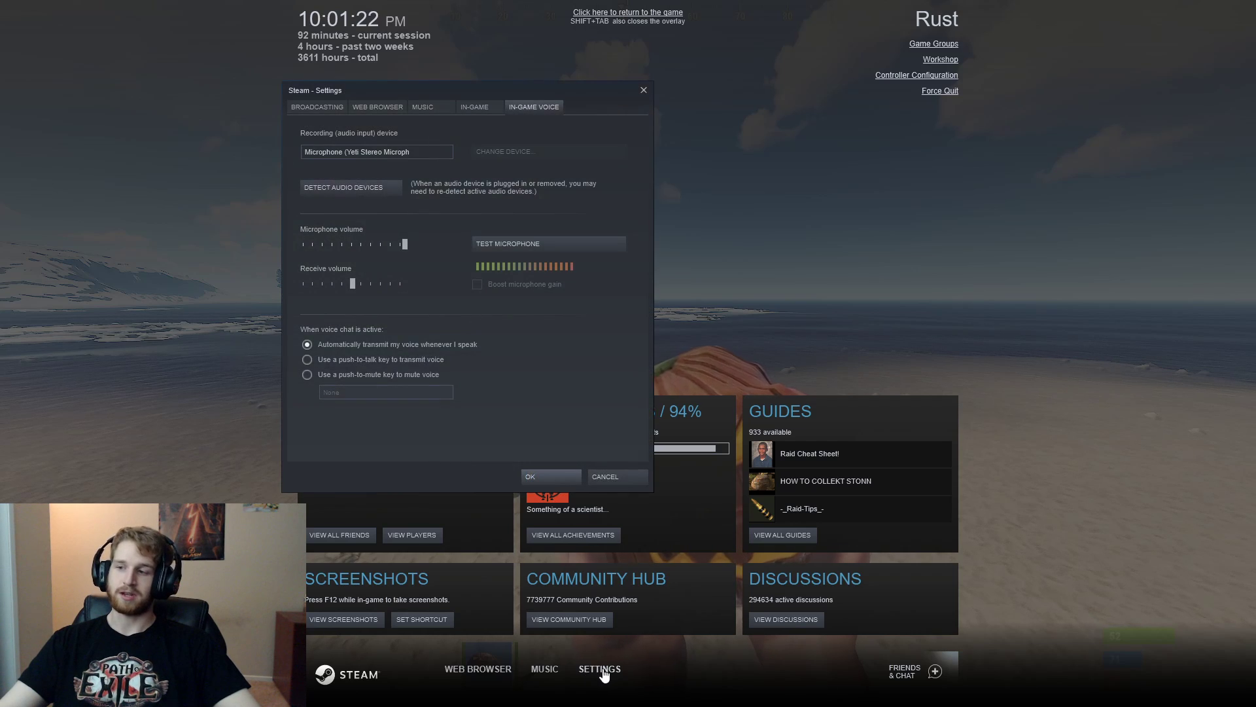
# Step: Run and stop the In-Game Voice microphone test on the Yeti, then confirm the settings
pyautogui.click(317, 106)
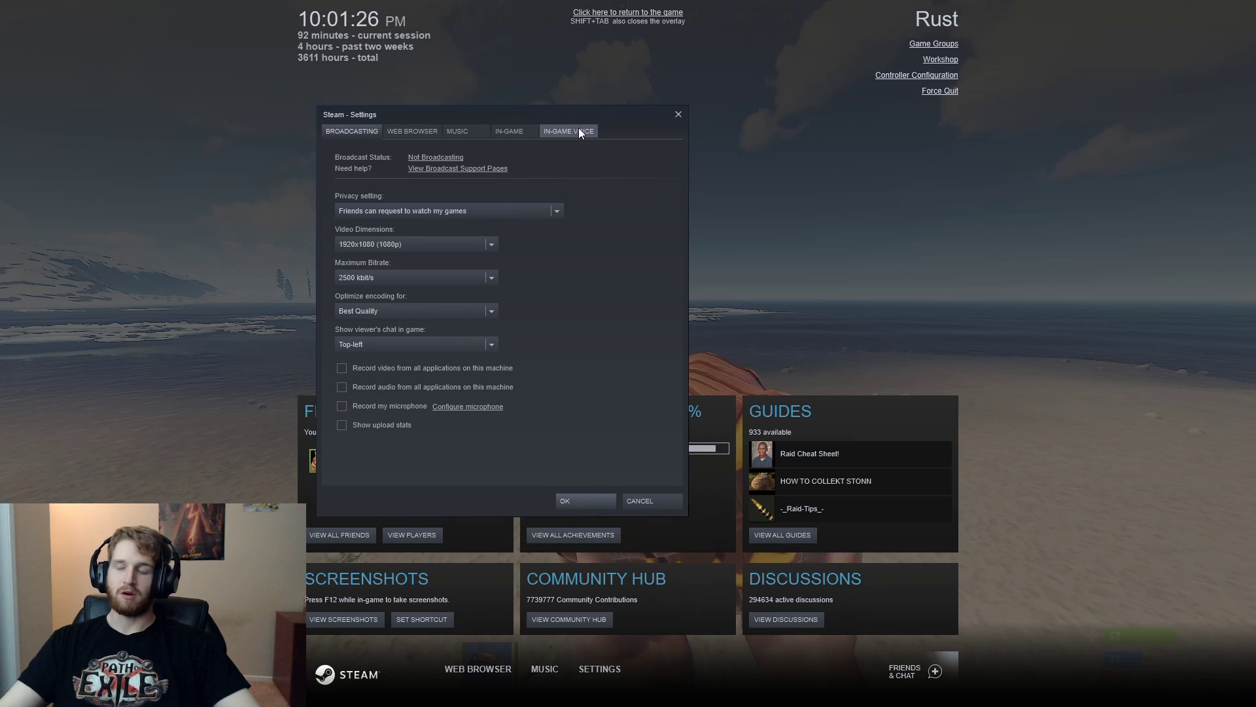
pyautogui.click(567, 131)
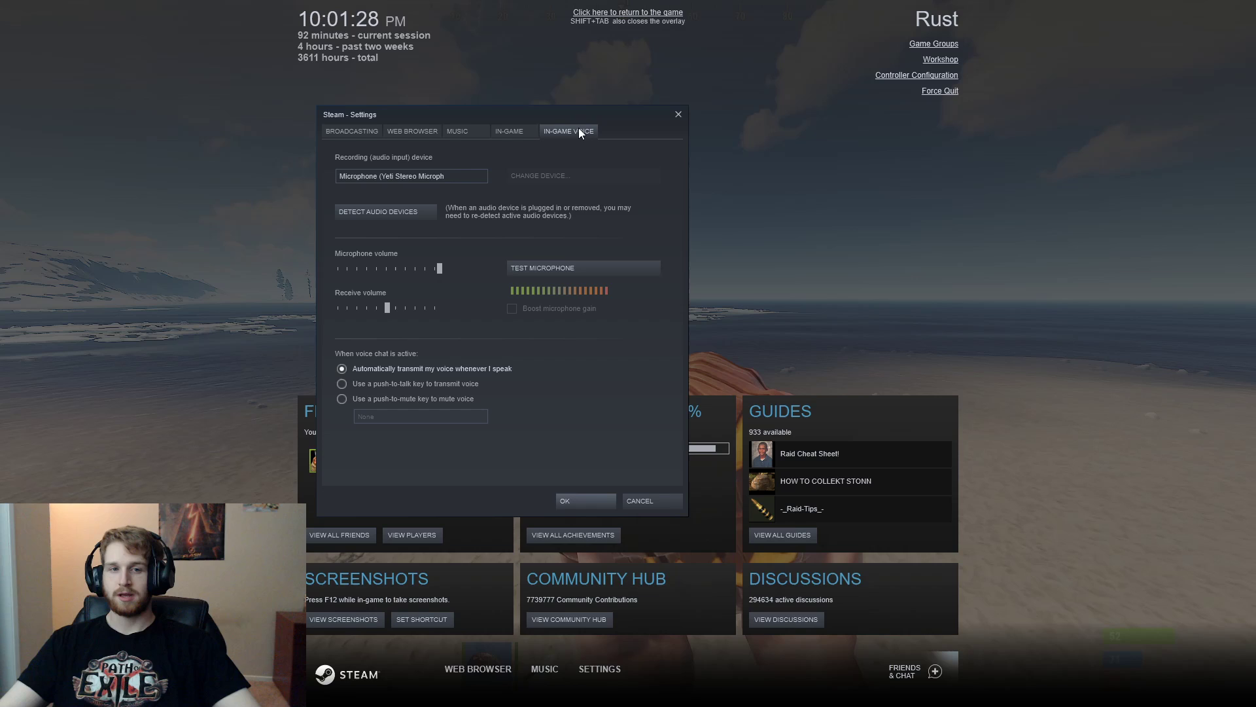
pyautogui.moveTo(384, 215)
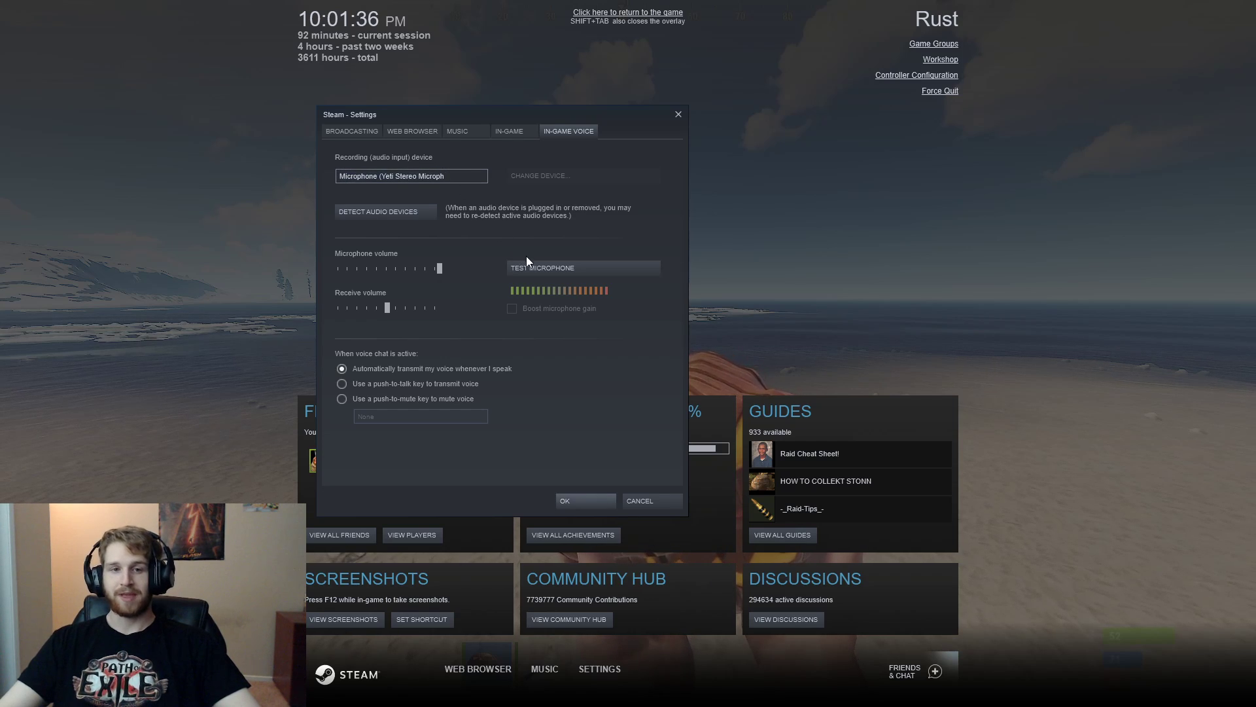
pyautogui.click(584, 267)
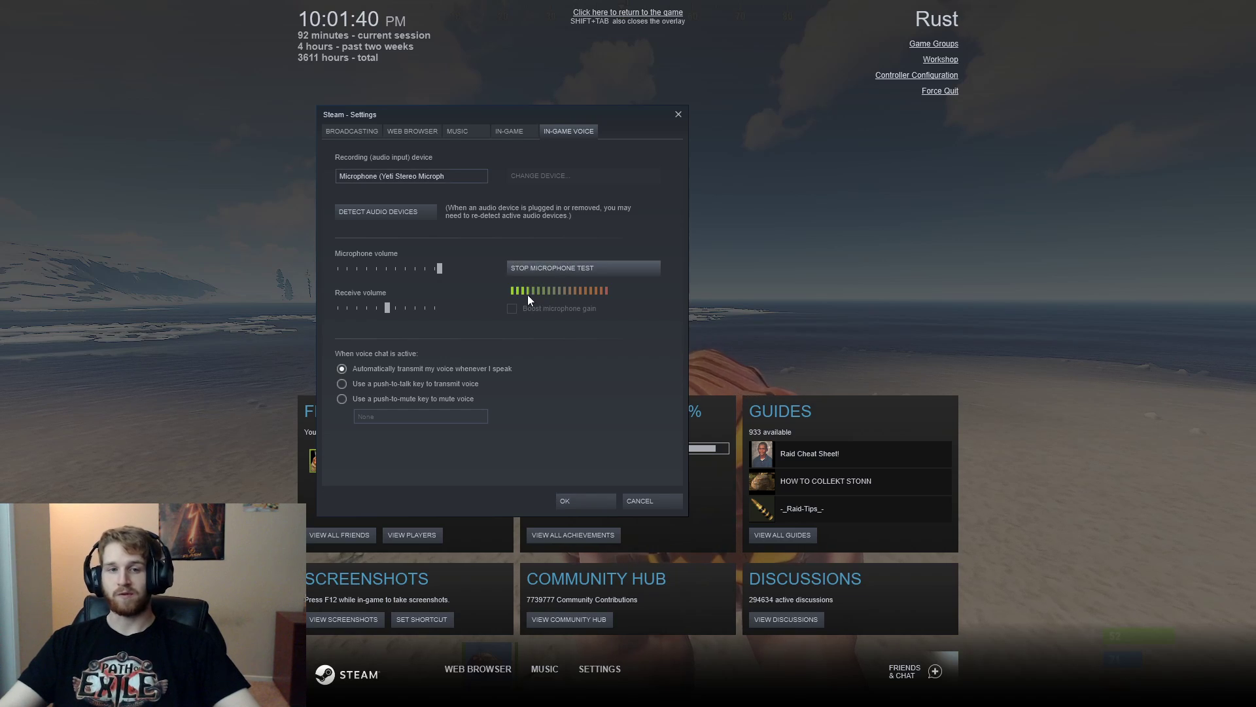
pyautogui.moveTo(552, 251)
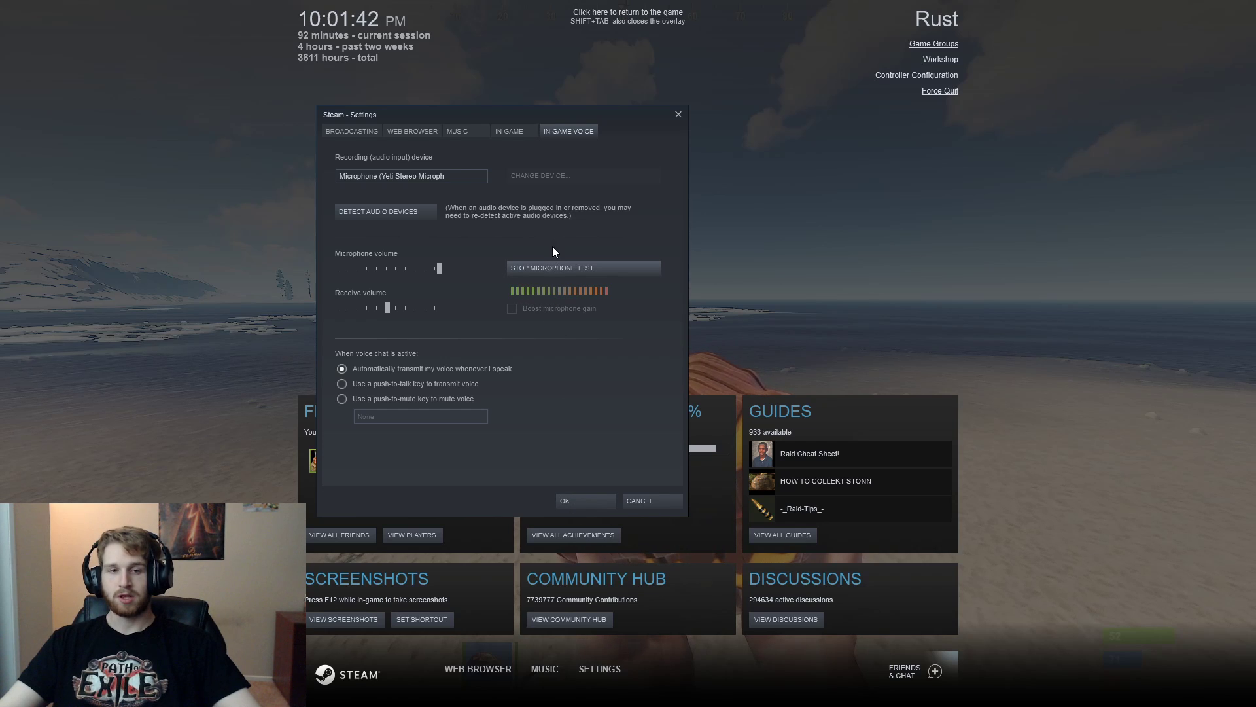
pyautogui.click(584, 267)
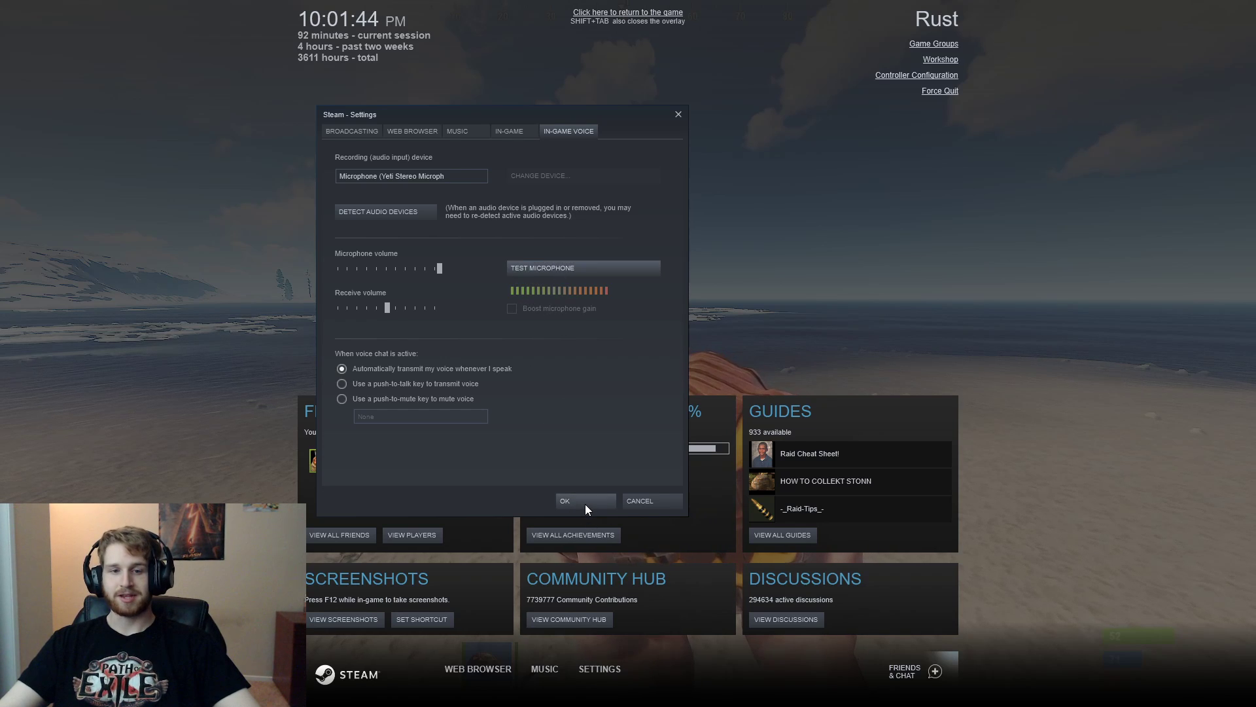
pyautogui.click(564, 500)
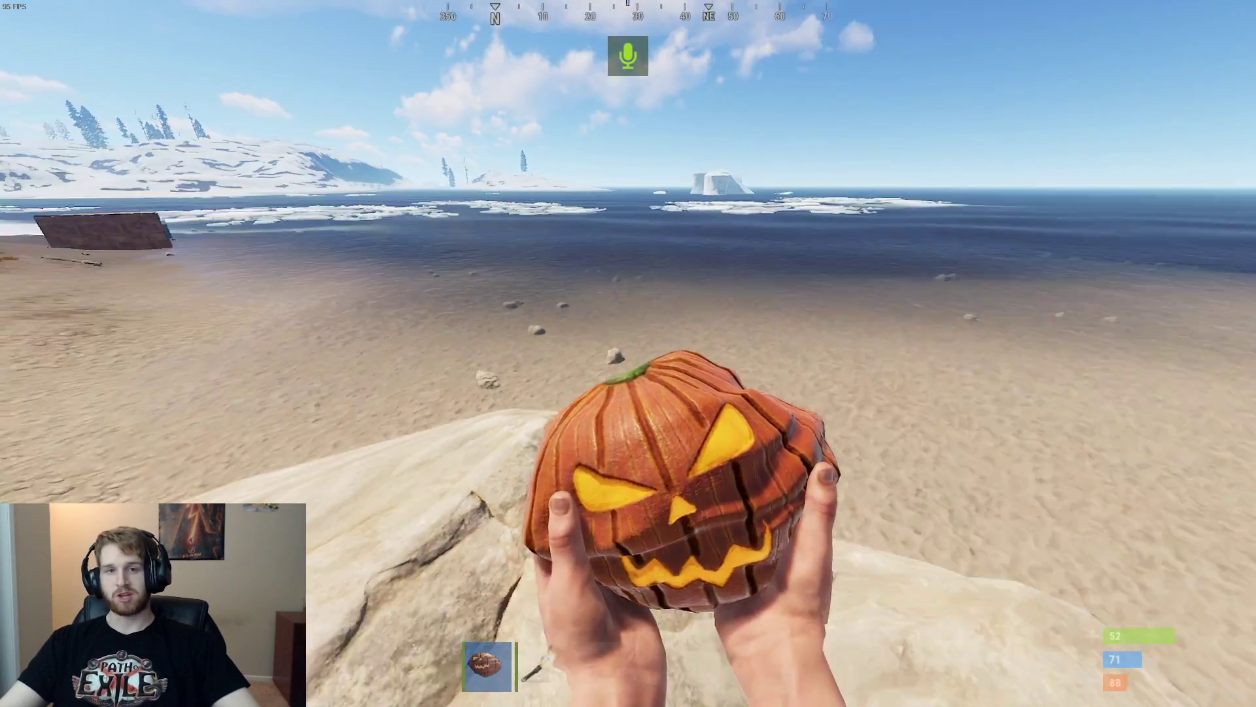
pyautogui.moveTo(628, 353)
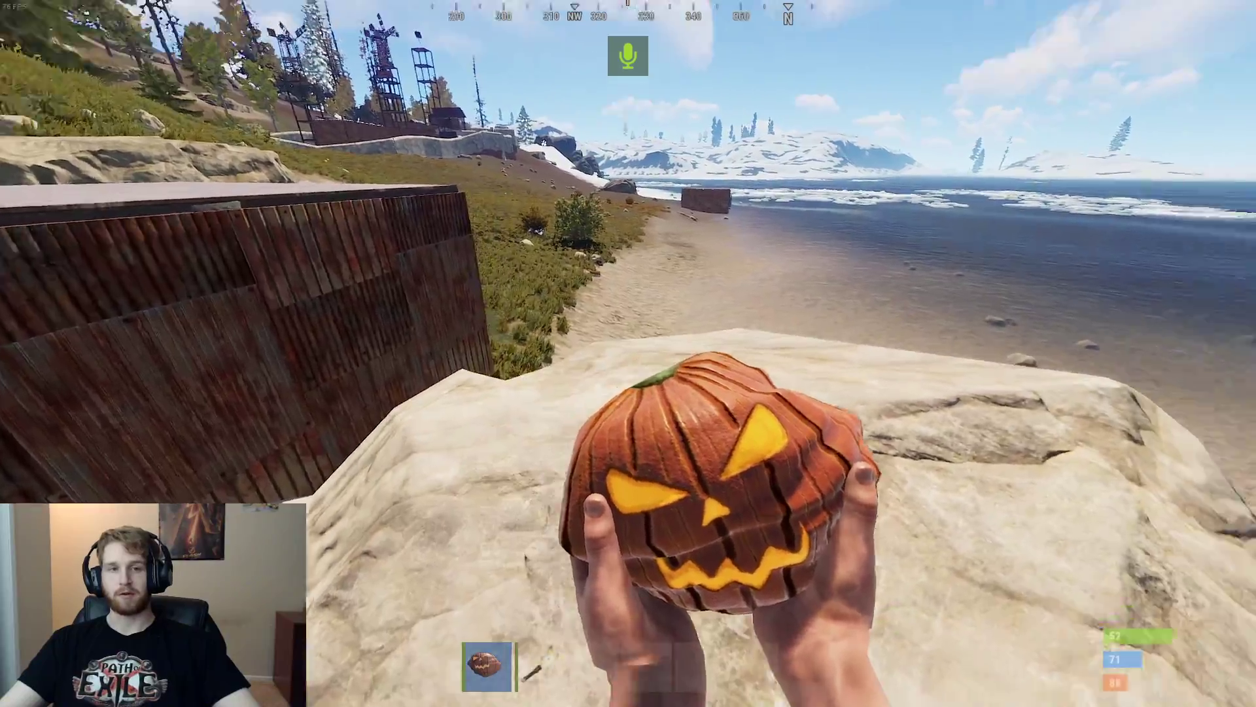